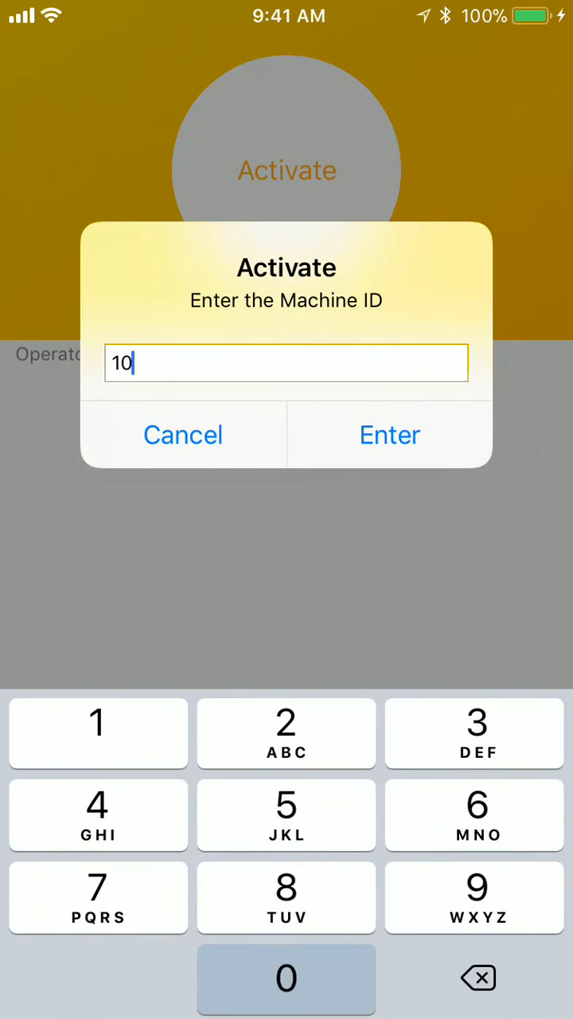
- Confirm machine ID 100991 and set the $1.00 amount to record the activation
click(390, 435)
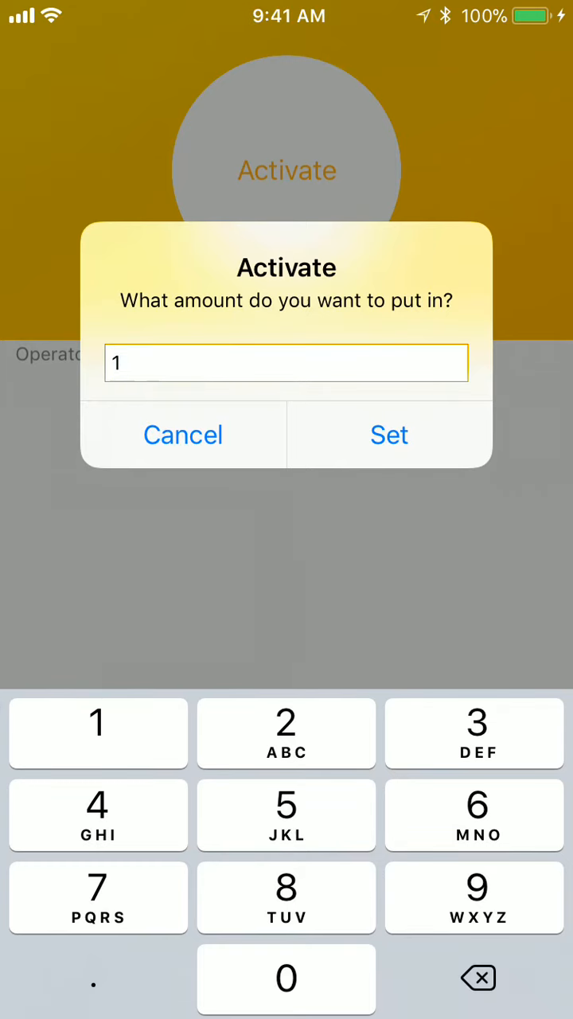
click(389, 435)
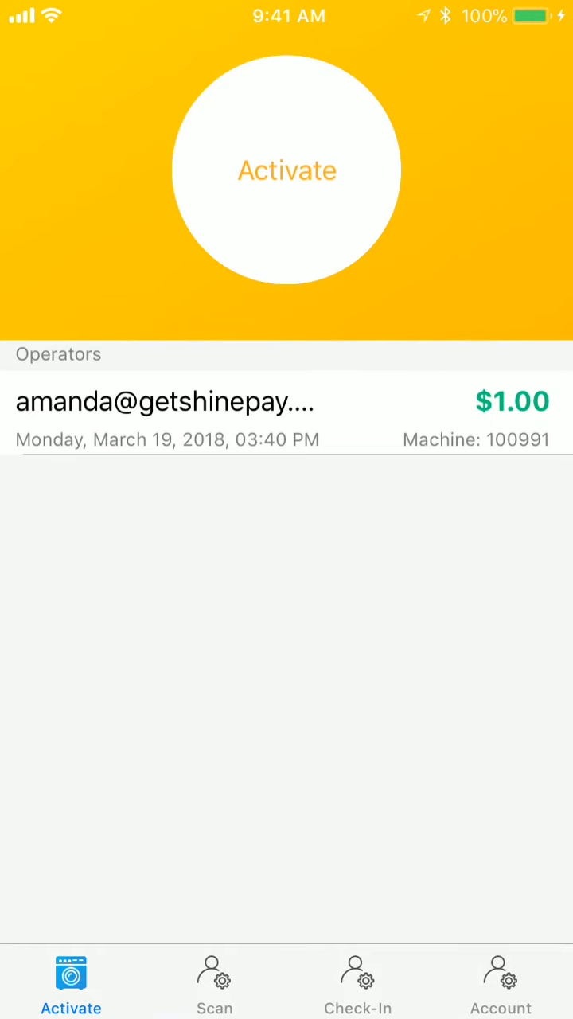
- Run a scan so nearby machines 101231, 101248 and 100991 are listed
click(213, 984)
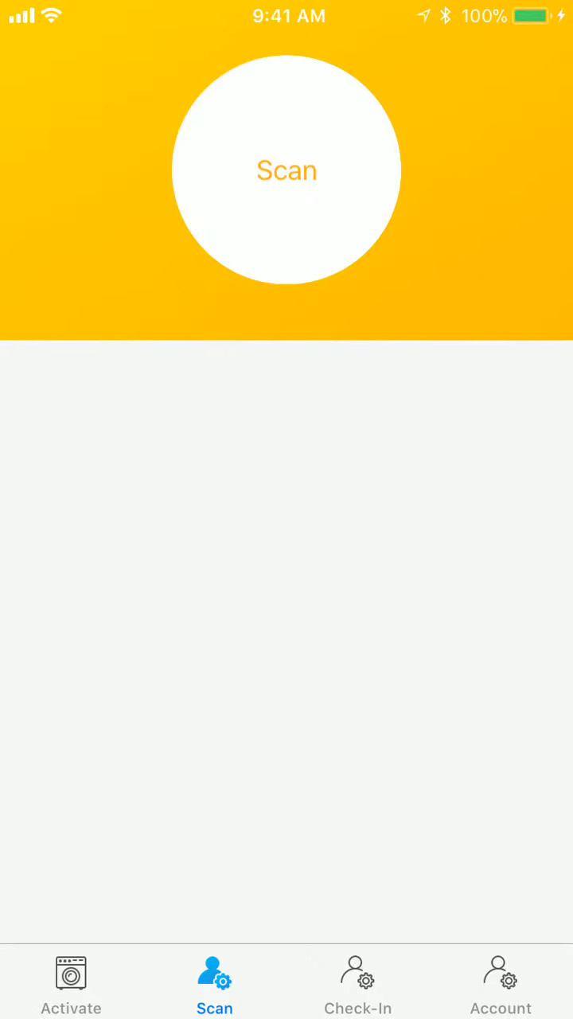
click(287, 172)
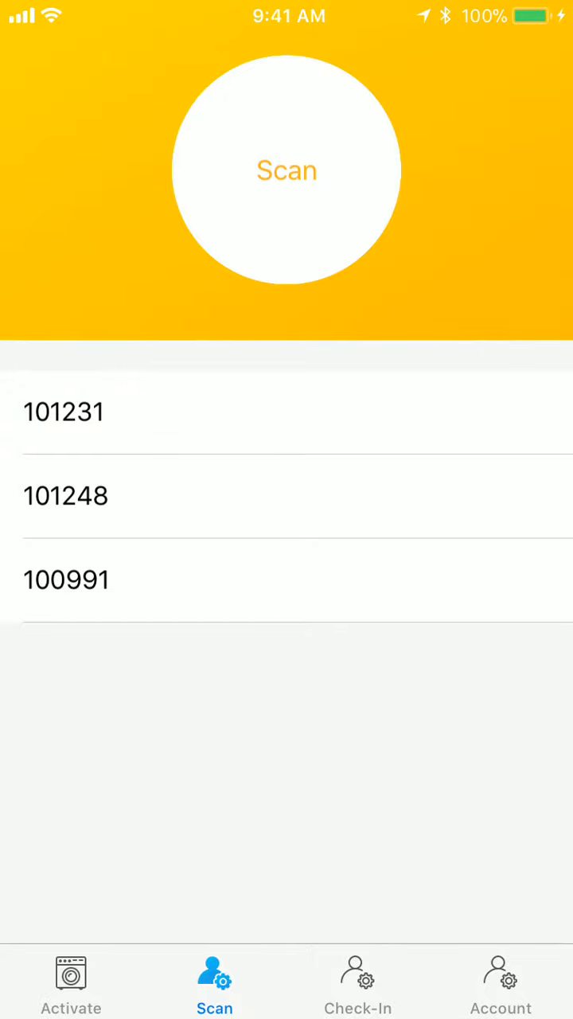
- Record a check-in at Oakland, CA, review account settings, and return to activation history
click(357, 984)
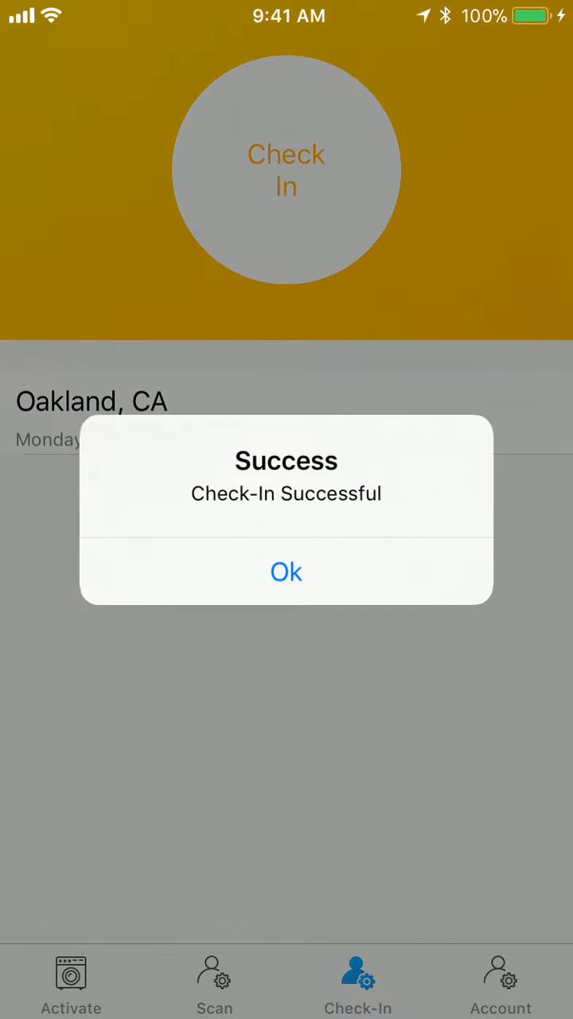
click(286, 572)
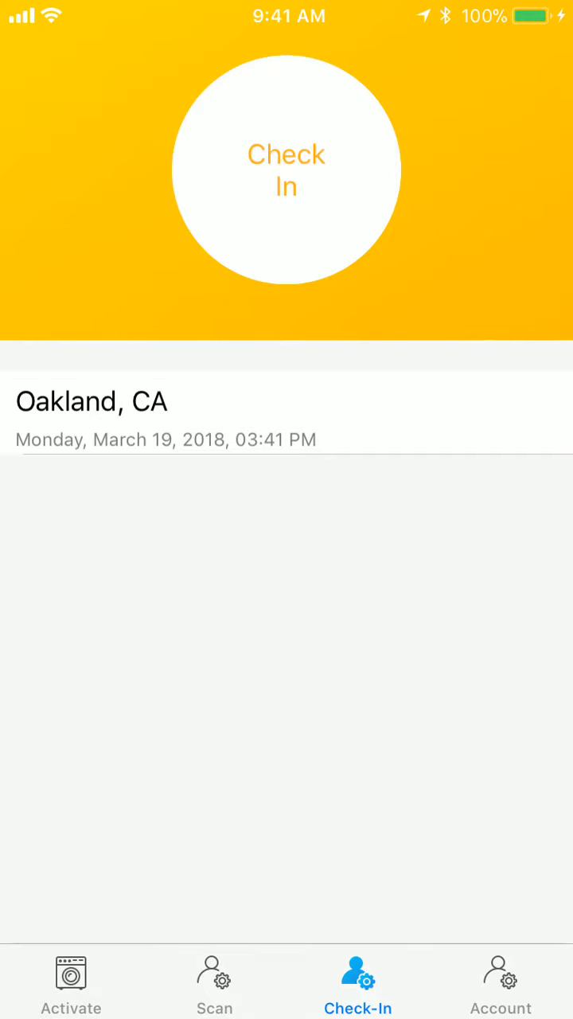
click(500, 983)
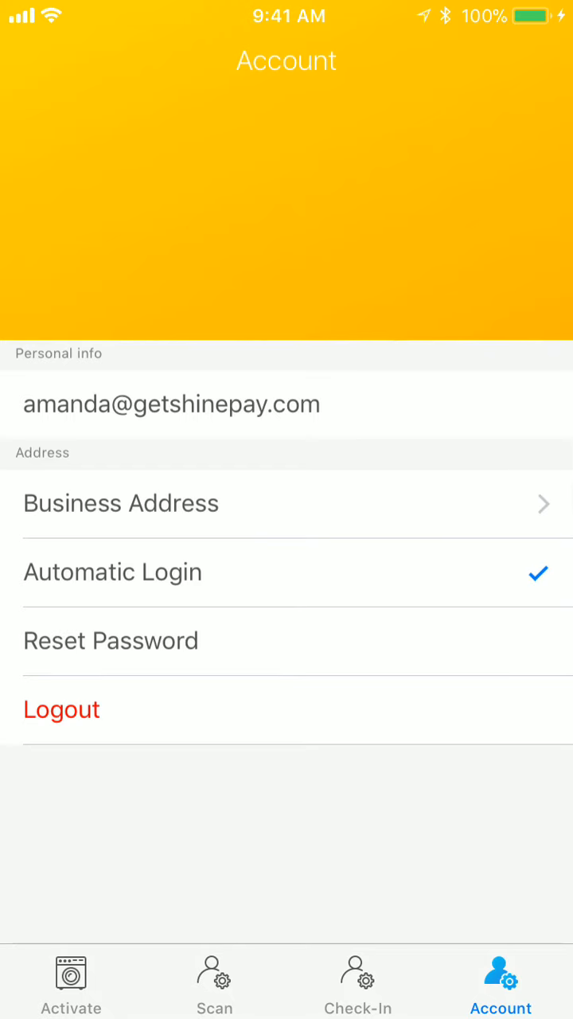
click(70, 981)
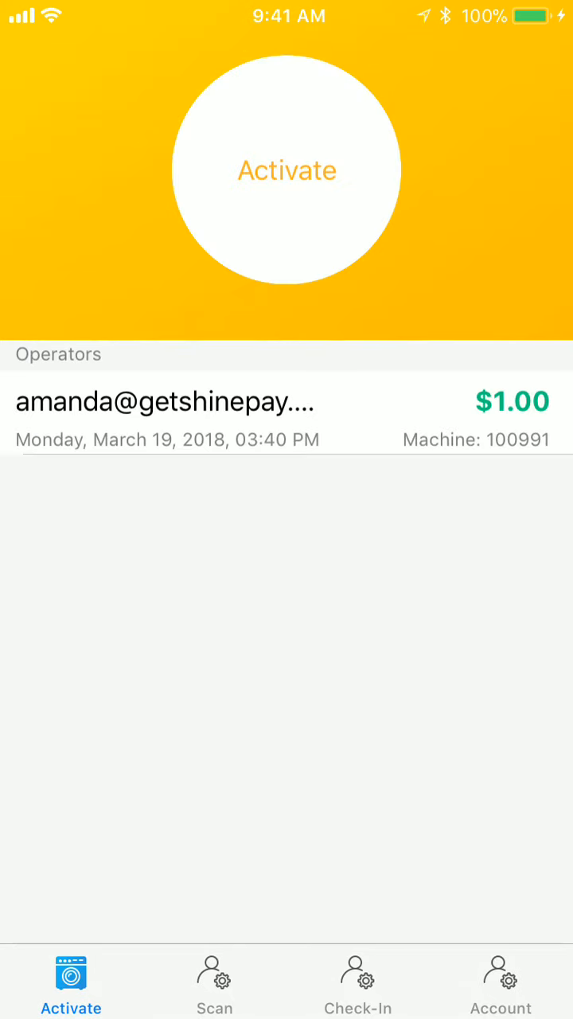